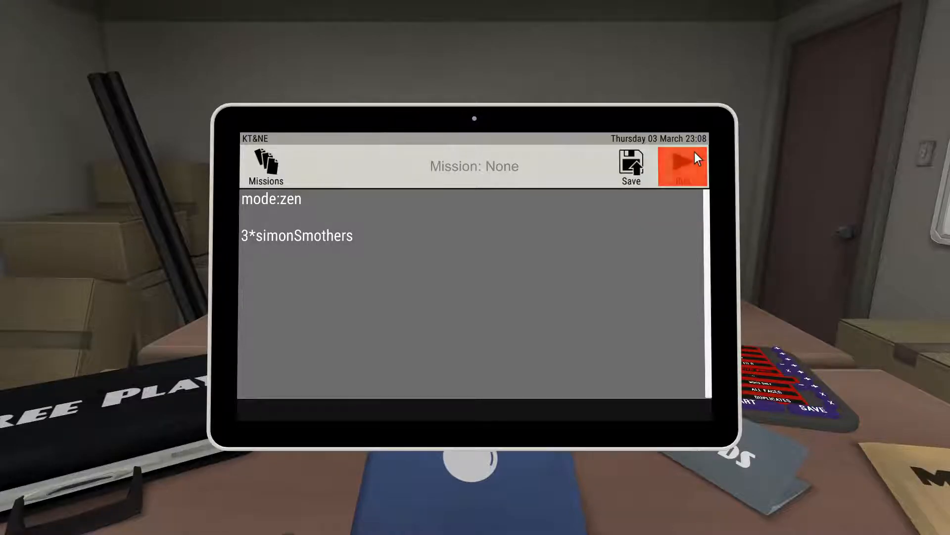
# Step: Launch the zen-mode bomb carrying three Simon Smothers modules from the mission tablet
pyautogui.click(682, 165)
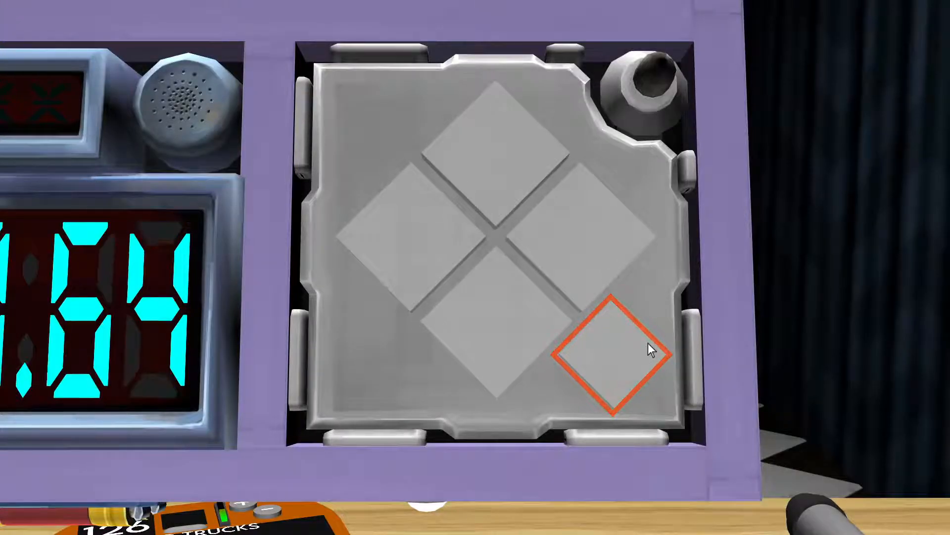
# Step: Trigger the small lower-right square repeatedly to watch and recheck its coloured flash outlines
pyautogui.click(609, 353)
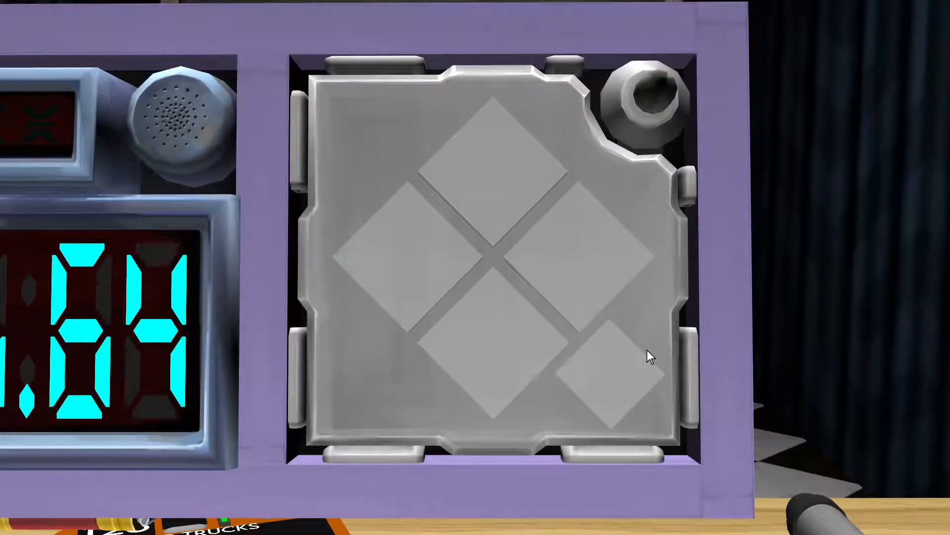
pyautogui.click(606, 358)
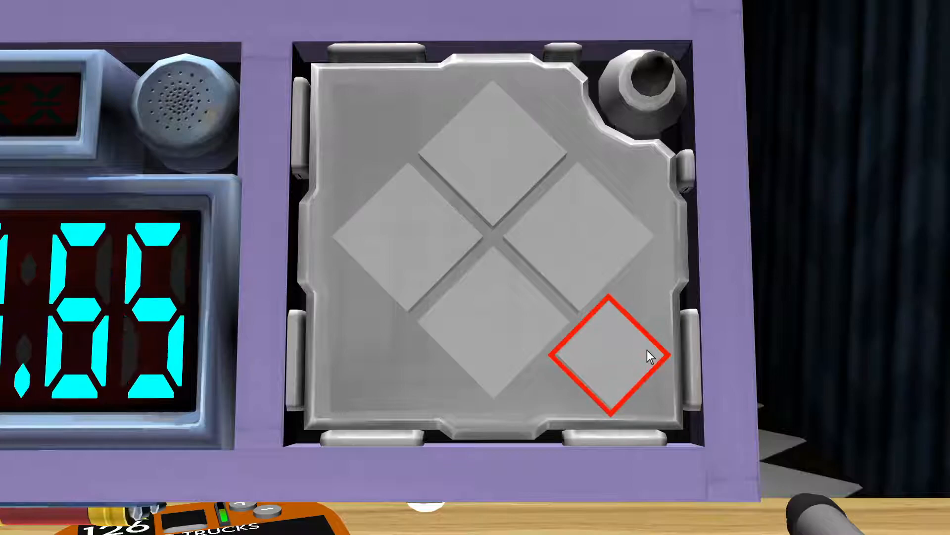
pyautogui.click(597, 355)
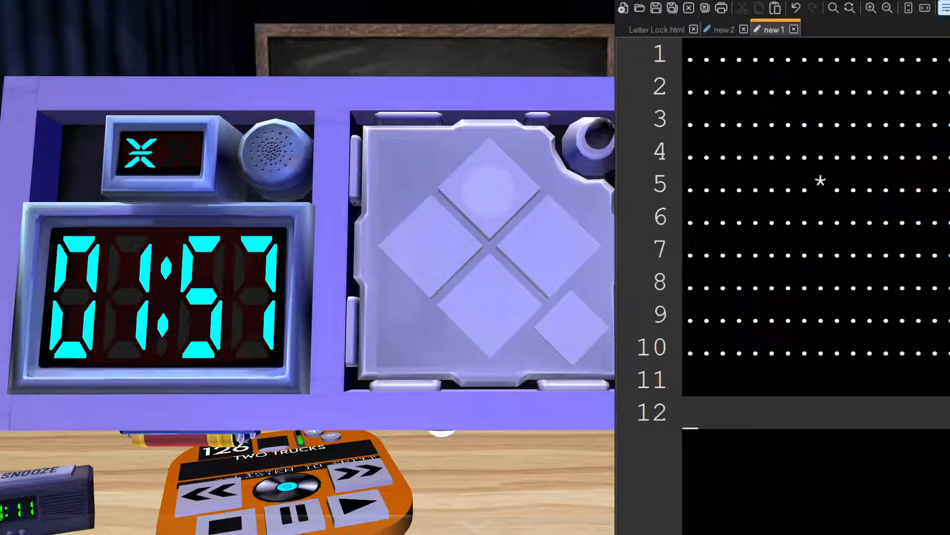
# Step: Note BLUE on line 12 under the dot grid, then return focus to the game
pyautogui.write('BLUE')
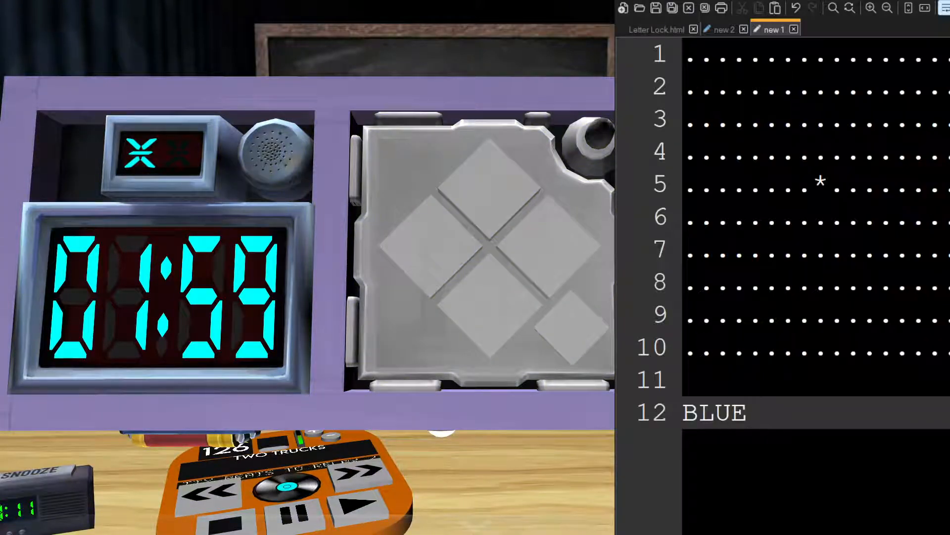
pyautogui.click(528, 248)
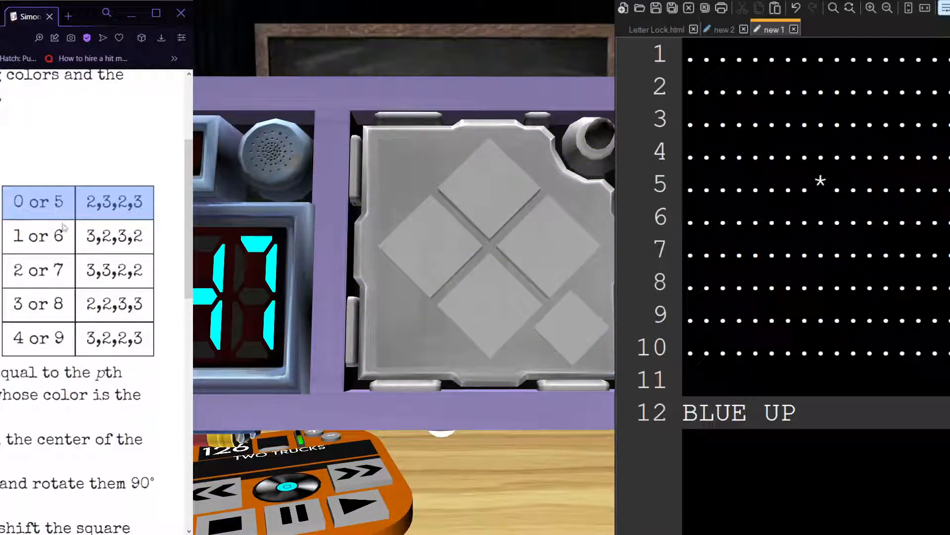
# Step: Show the Simon Smothers manual's digit-to-sequence table in the browser
pyautogui.click(545, 255)
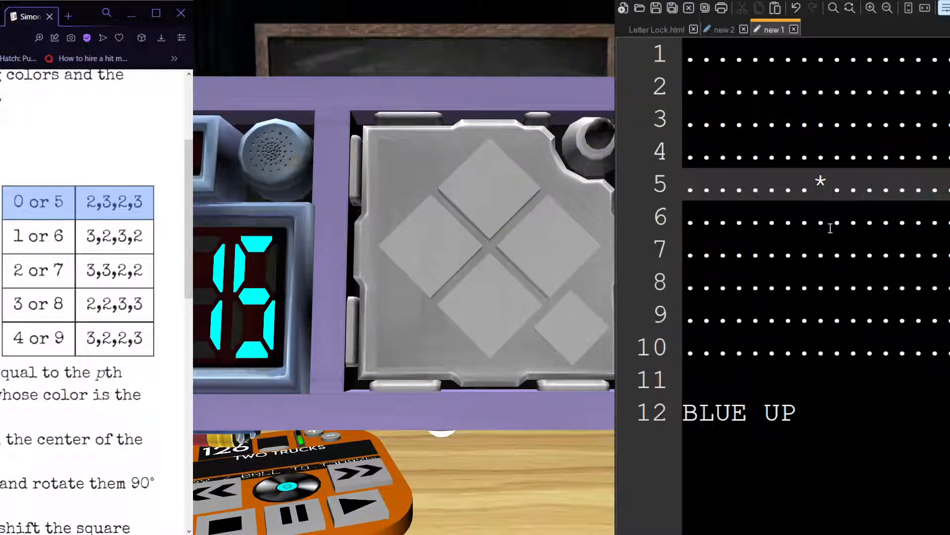
# Step: Swap the row-5 centre asterisk for a lowercase b marking the blue square
pyautogui.write('bB')
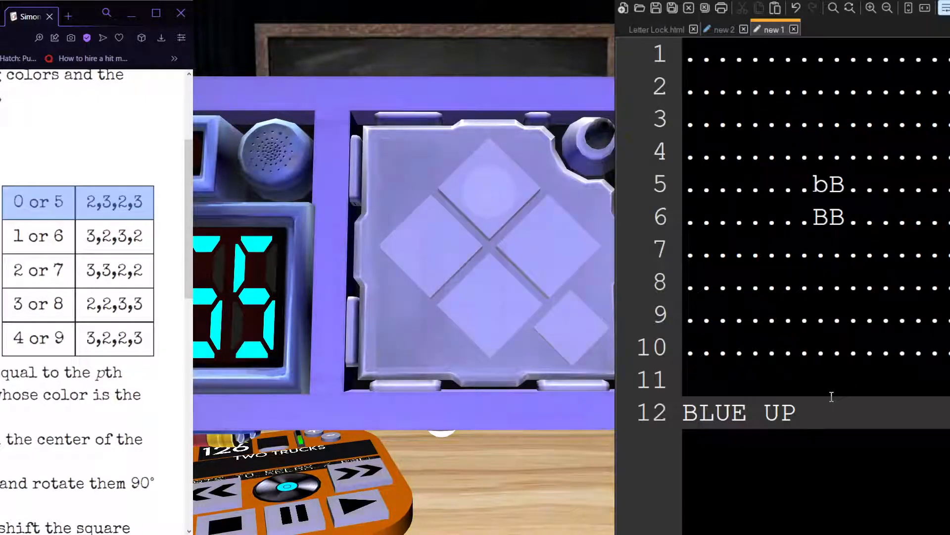
# Step: Extend the blue mark into a 2x2 block, bB over BB, at the grid centre
pyautogui.doubleClick(781, 413)
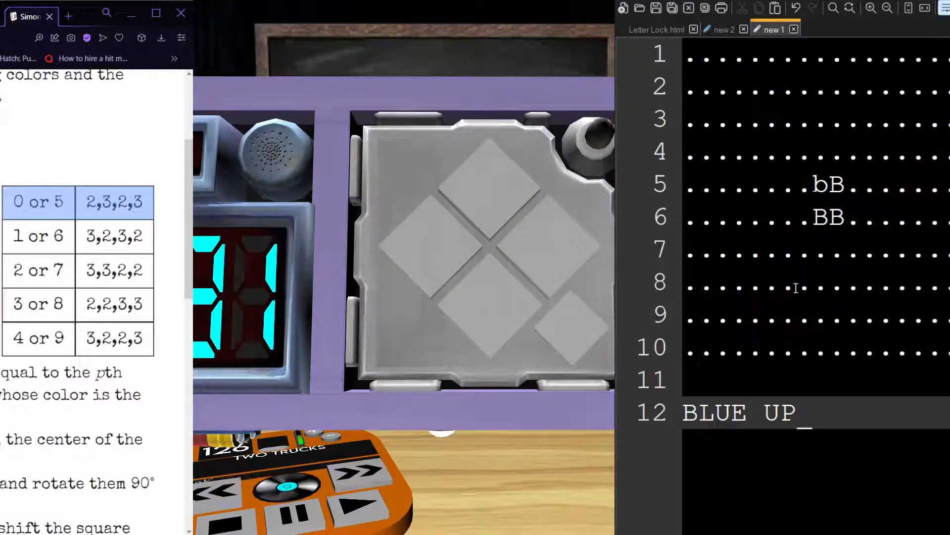
pyautogui.doubleClick(780, 412)
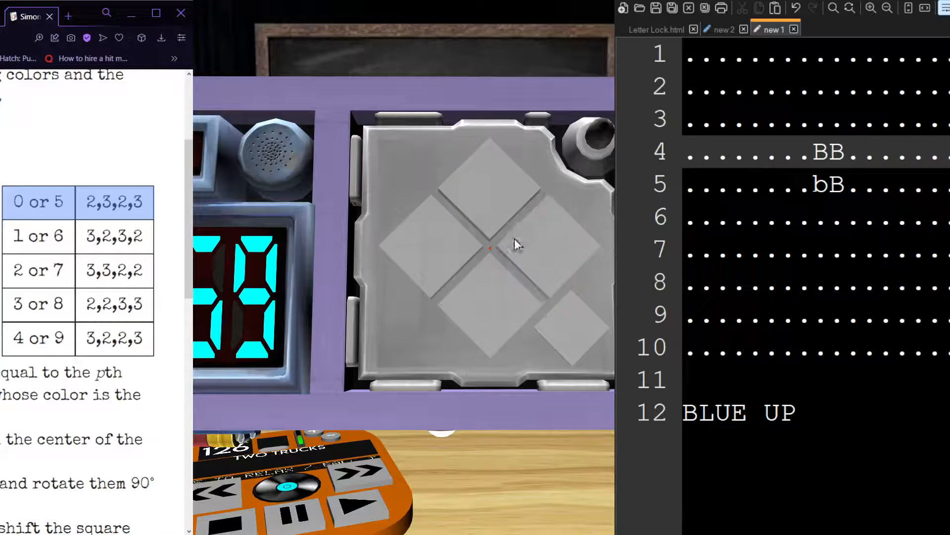
pyautogui.click(515, 254)
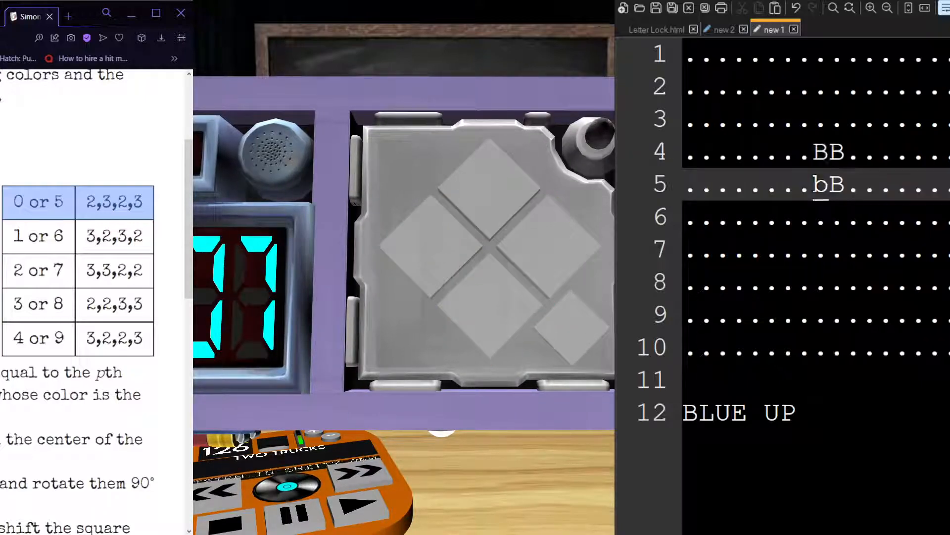
pyautogui.click(563, 327)
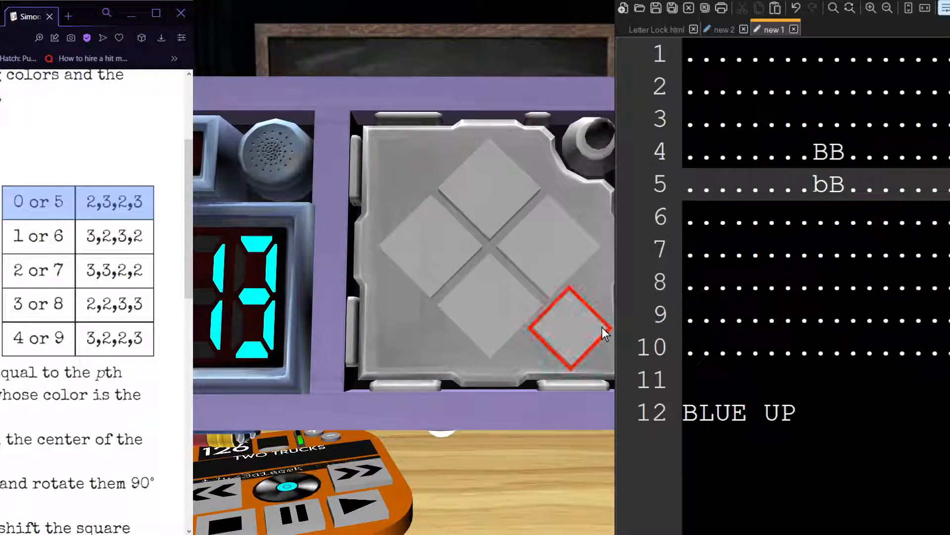
pyautogui.click(566, 331)
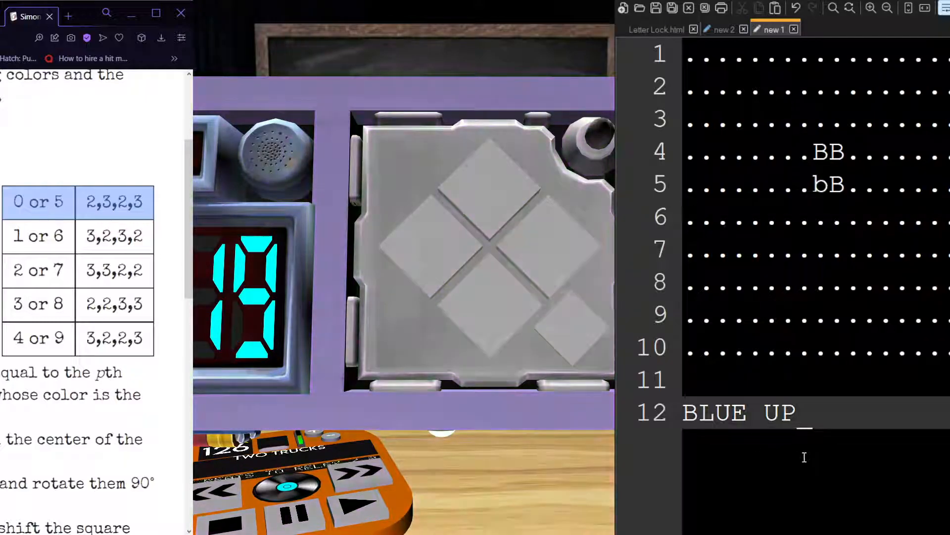
# Step: Write MAGENTA RIGHT on line 13 beneath BLUE UP
pyautogui.write('M')
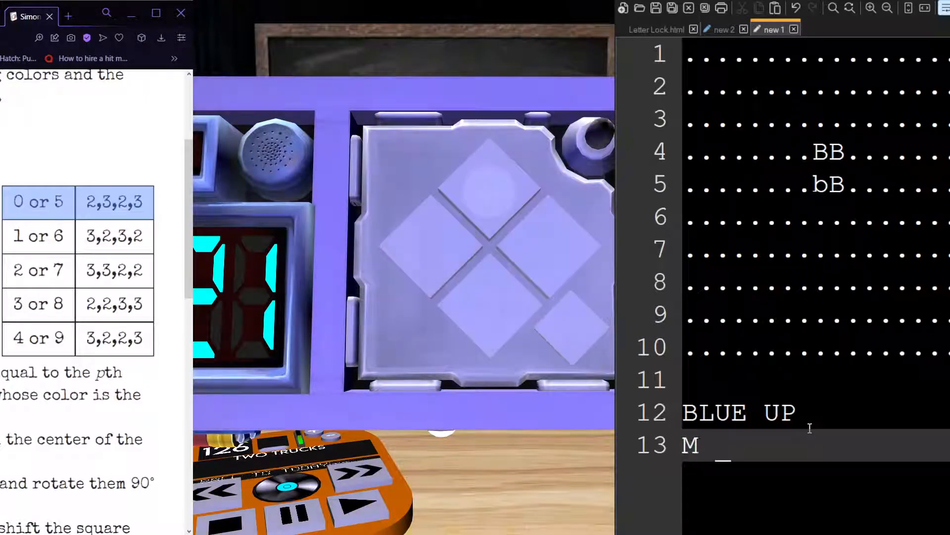
pyautogui.write('AGENTA')
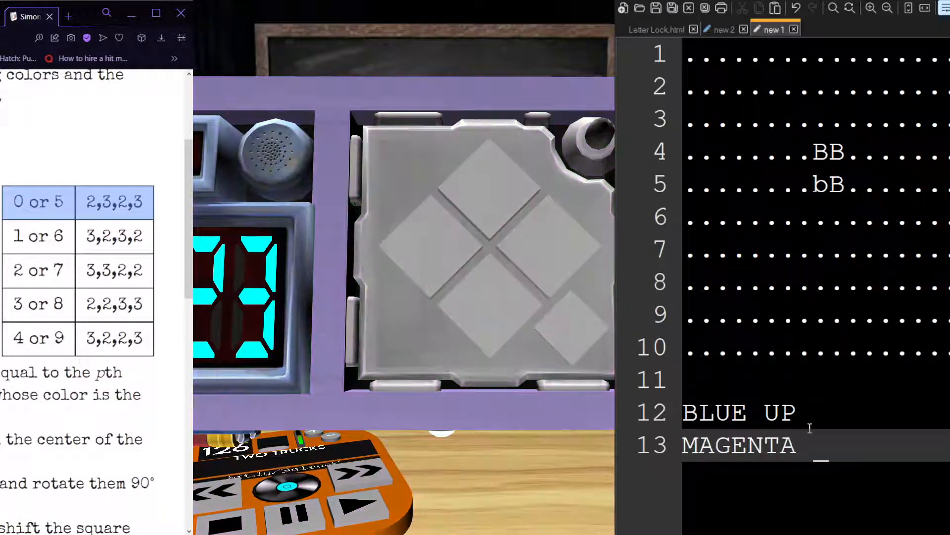
pyautogui.write('RIGHT')
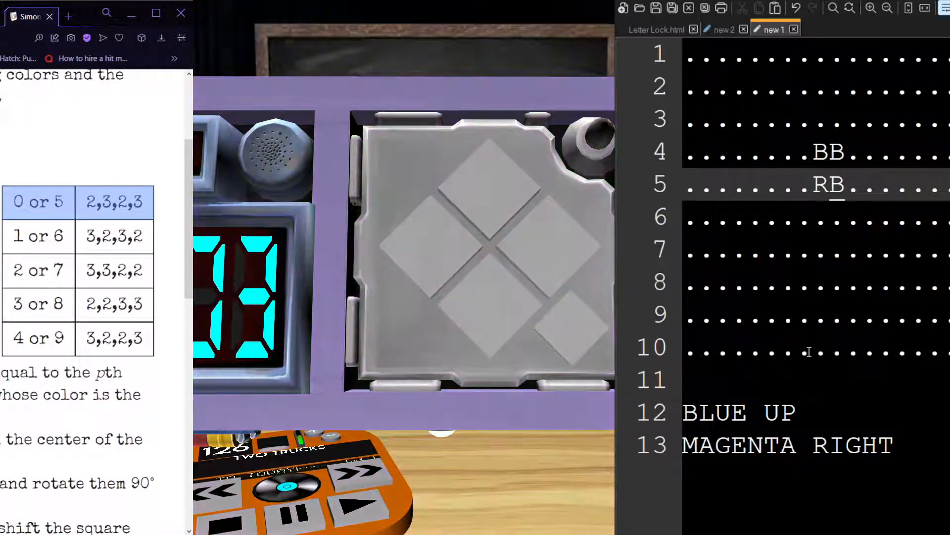
# Step: Begin the magenta marks by entering RM on the grid row beside the blue block
pyautogui.write('RM')
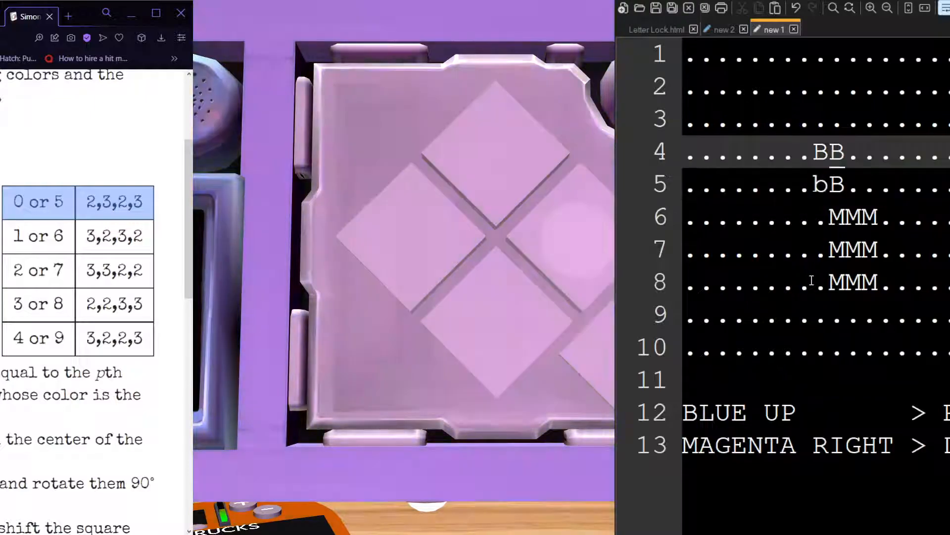
pyautogui.write('KW')
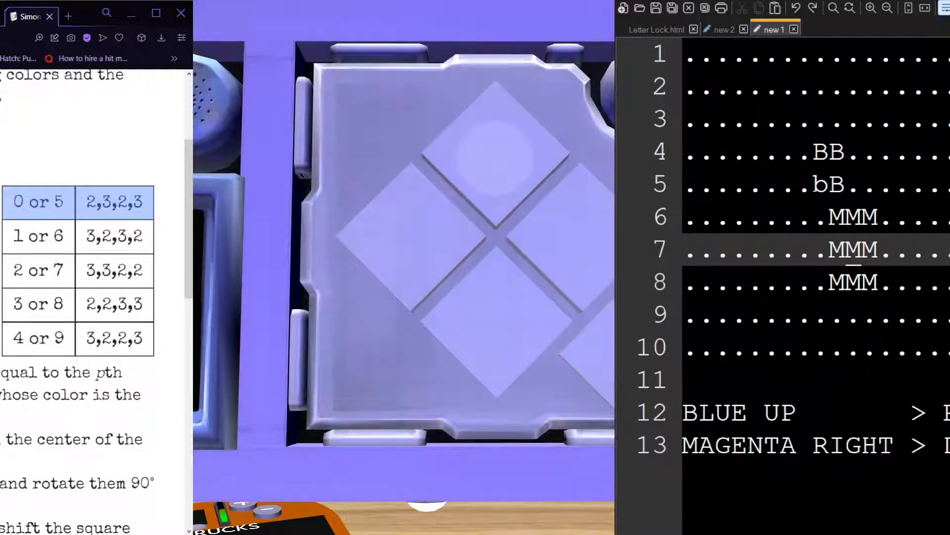
# Step: Place the cursor back in the notes and open an empty line 14 below MAGENTA RIGHT
pyautogui.click(576, 229)
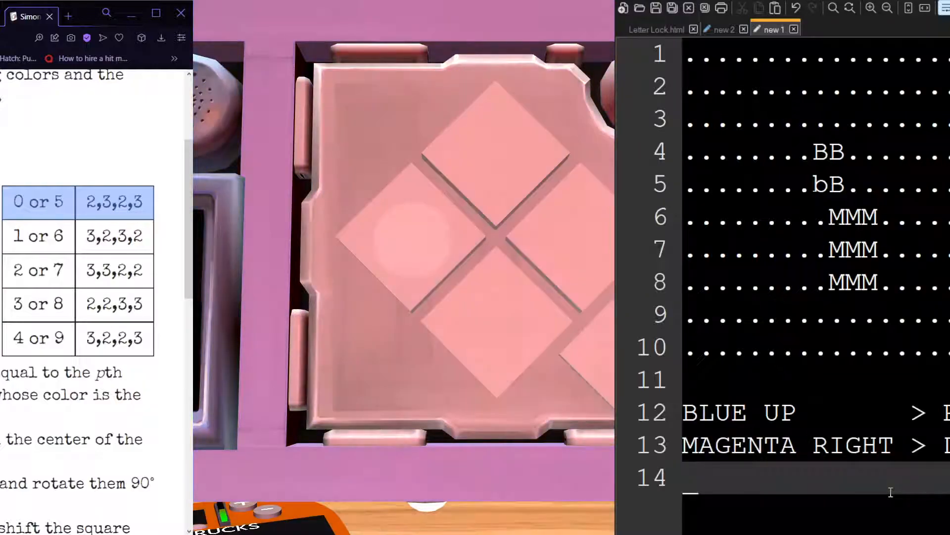
# Step: Write RED LEFT on line 14 for the latest flash, then click back into the document
pyautogui.write('RED')
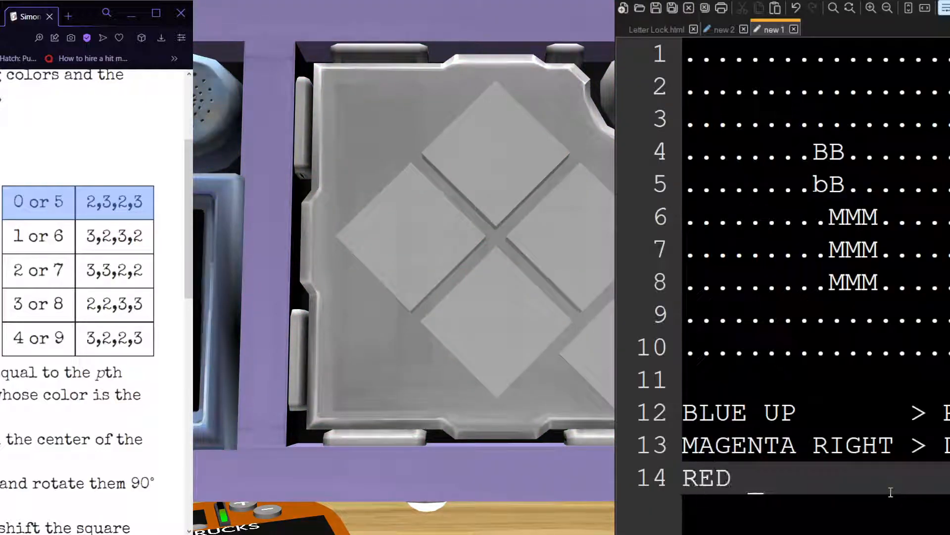
pyautogui.write('LEFT      >')
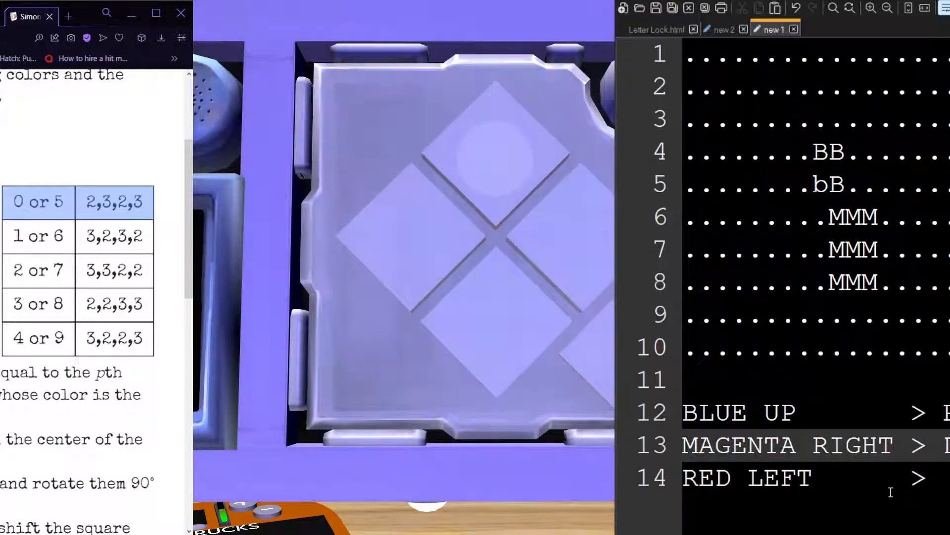
pyautogui.click(555, 272)
pyautogui.write('RB')
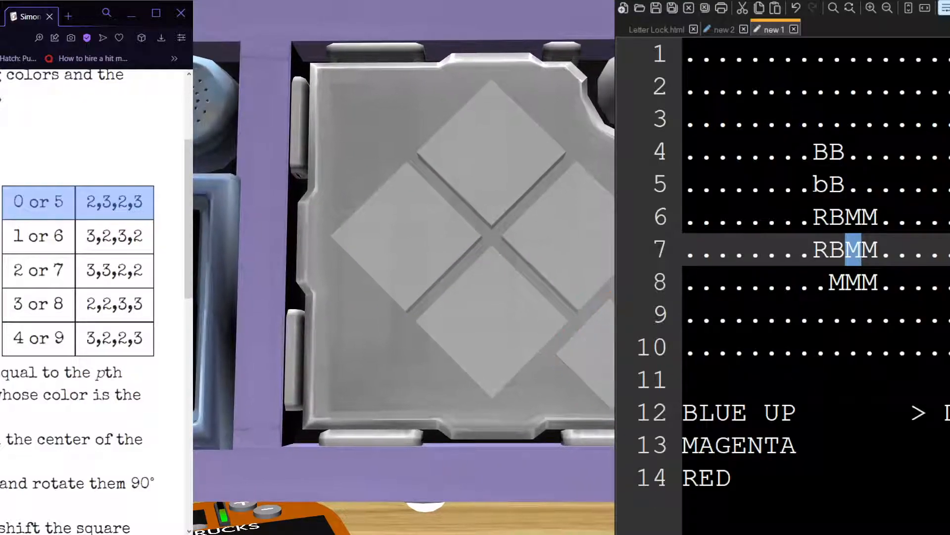
pyautogui.click(546, 230)
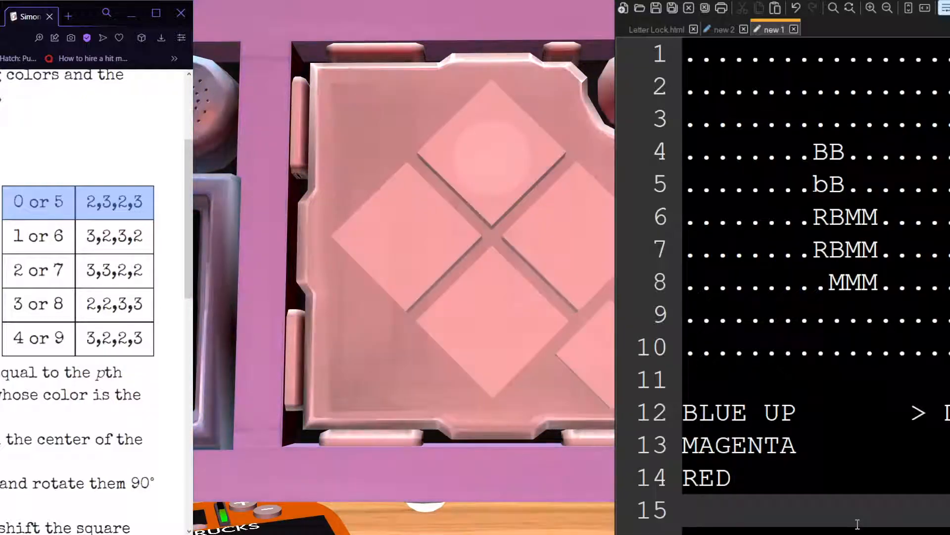
pyautogui.write('RED UP        >')
pyautogui.write('RK')
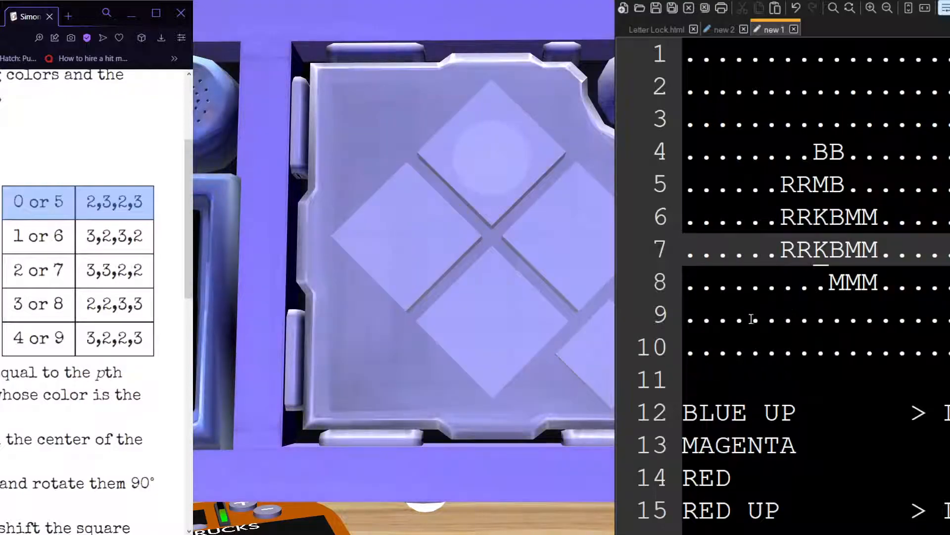
pyautogui.click(492, 160)
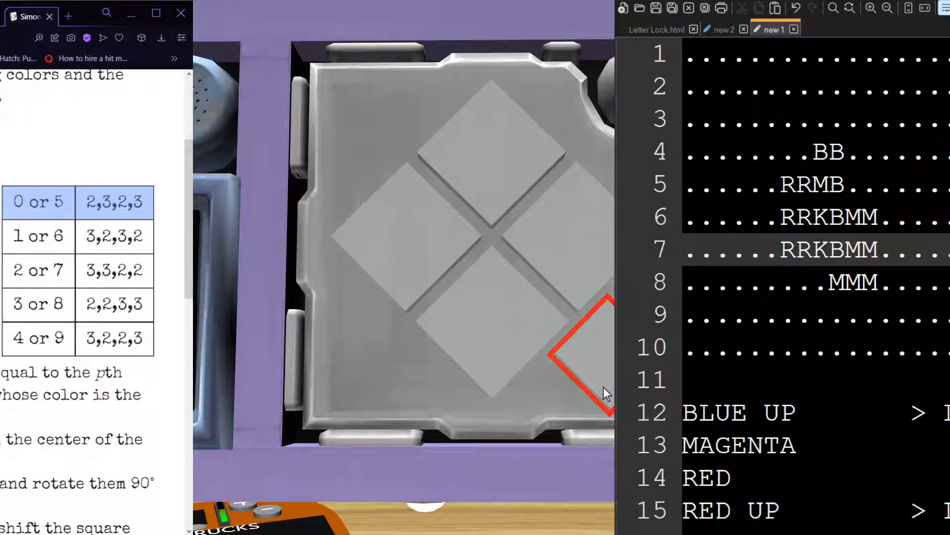
pyautogui.click(579, 363)
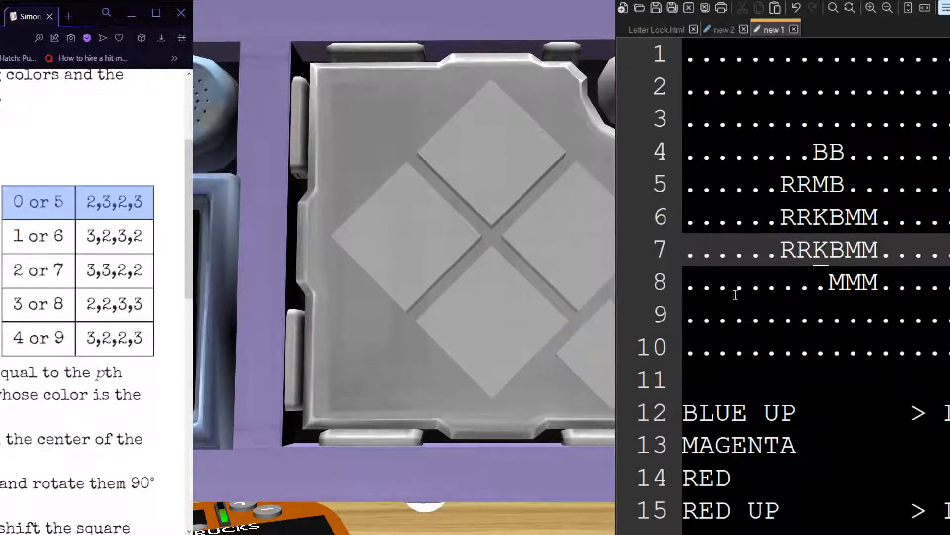
pyautogui.click(491, 334)
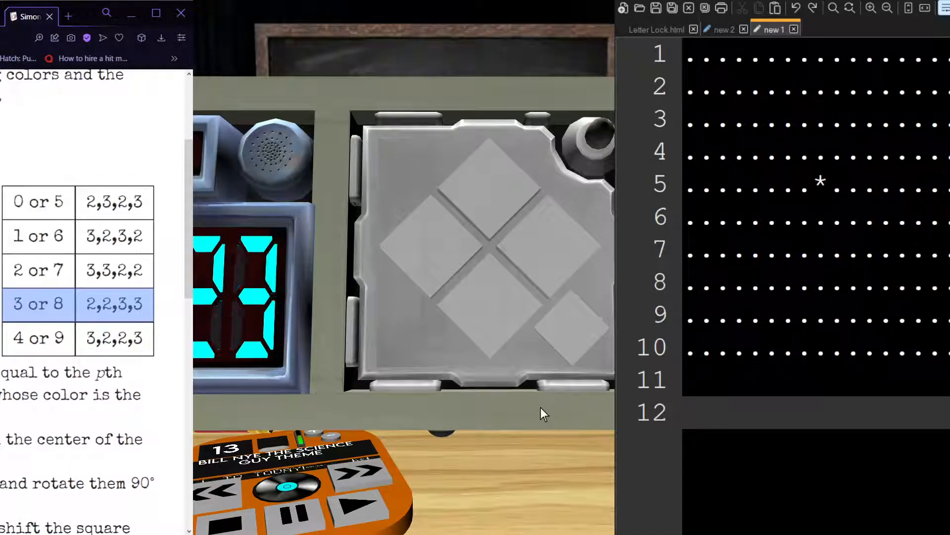
# Step: Log the red down flash as 'RED DOWN > L' beneath the grid
pyautogui.write('RED')
pyautogui.click(815, 250)
pyautogui.write('RR')
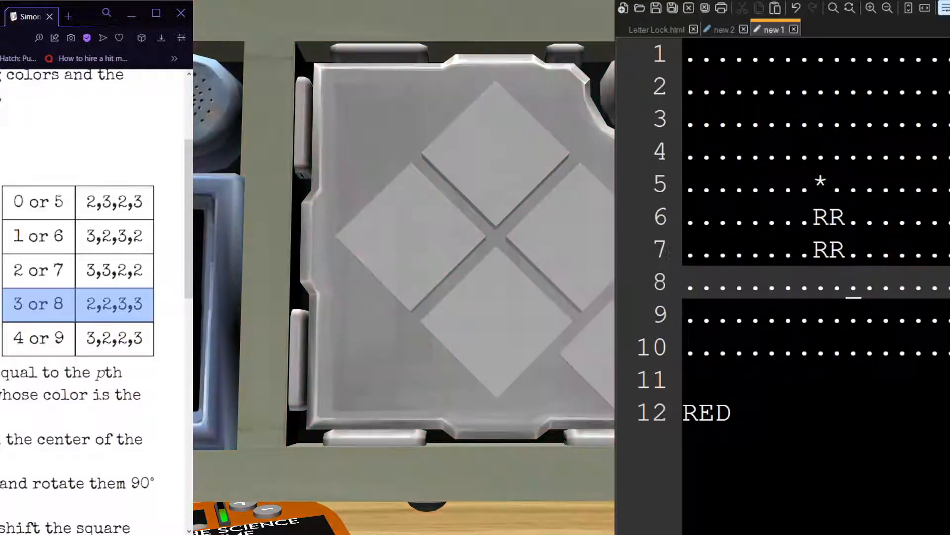
pyautogui.write('DPW')
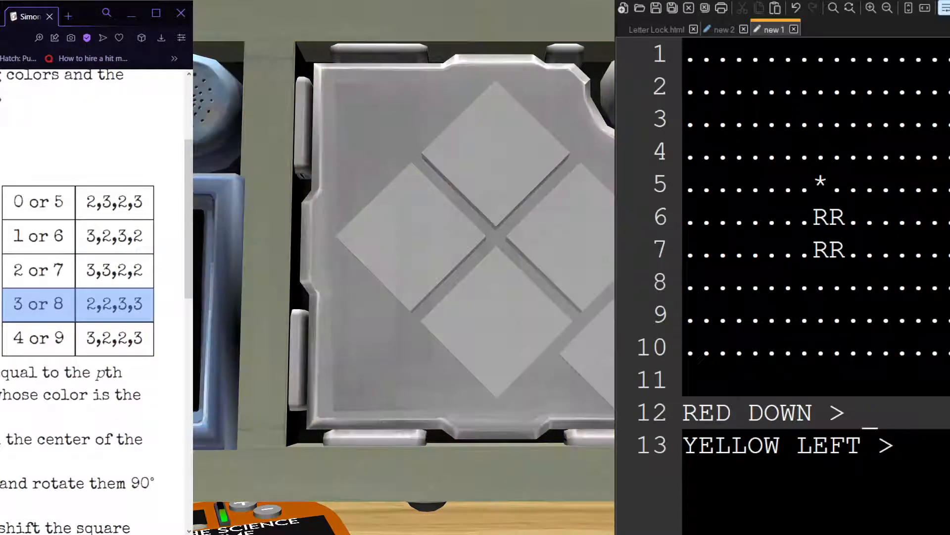
pyautogui.write('L')
pyautogui.click(816, 445)
pyautogui.write(' U')
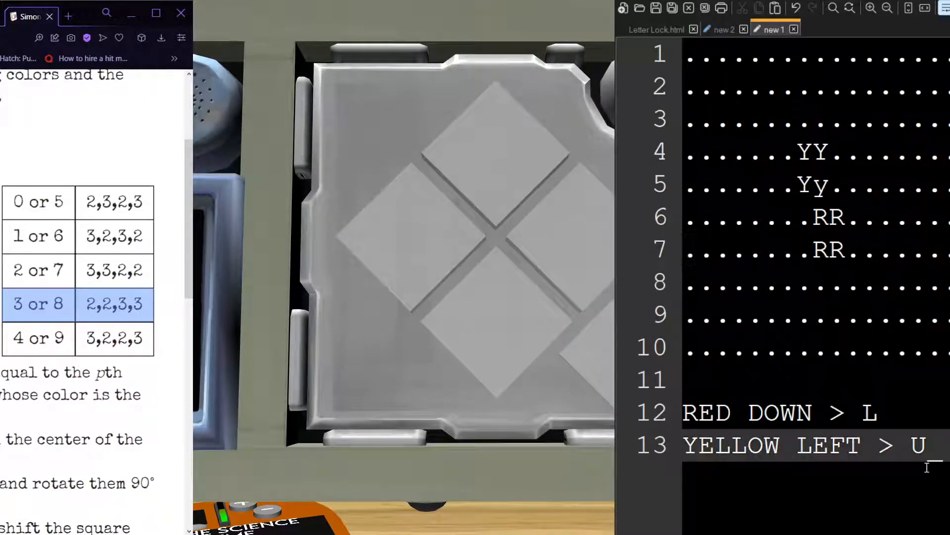
# Step: Log the green left flash as 'GREEN LEFT >' on a new line and return to the grid
pyautogui.press('enter')
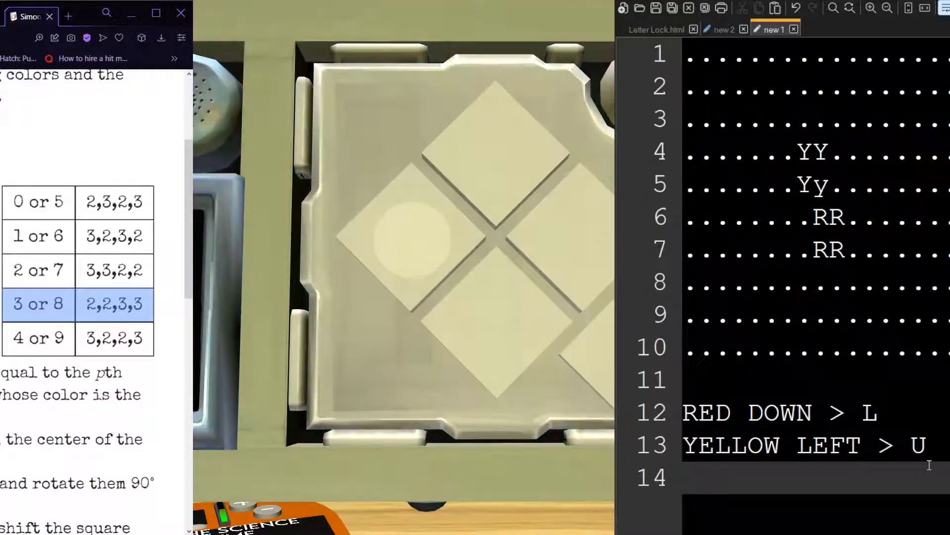
pyautogui.write('F')
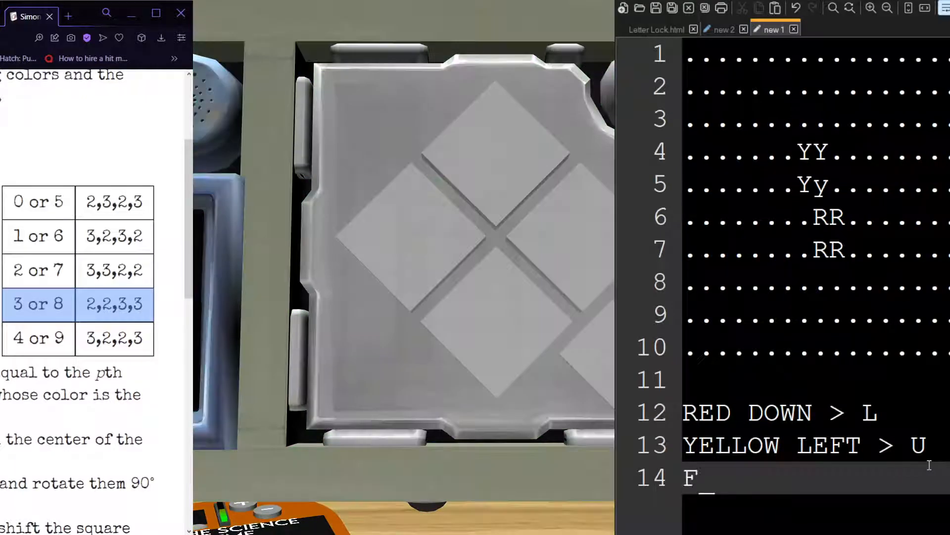
pyautogui.write('REEN LEFT')
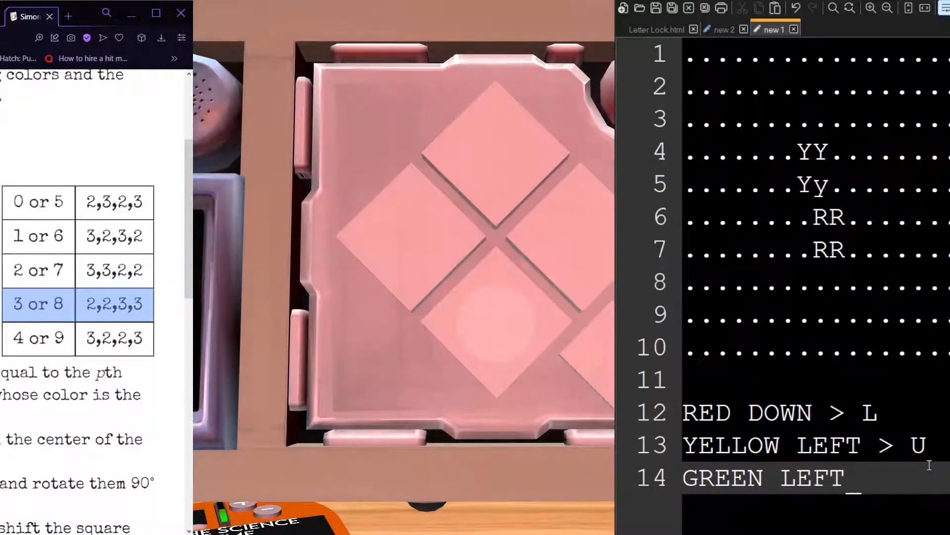
pyautogui.write('> R')
pyautogui.click(816, 217)
pyautogui.write('GGG')
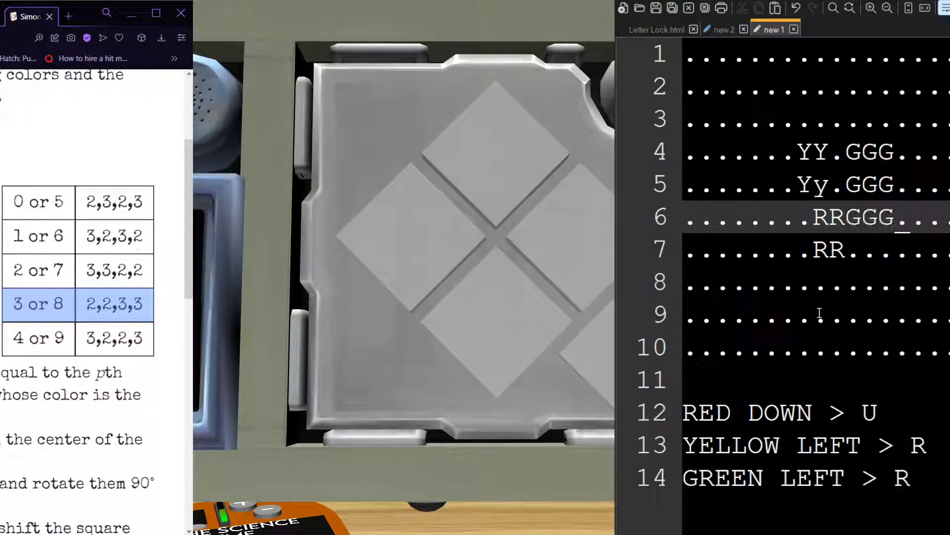
pyautogui.click(411, 242)
pyautogui.write('YELLOW DOWN >')
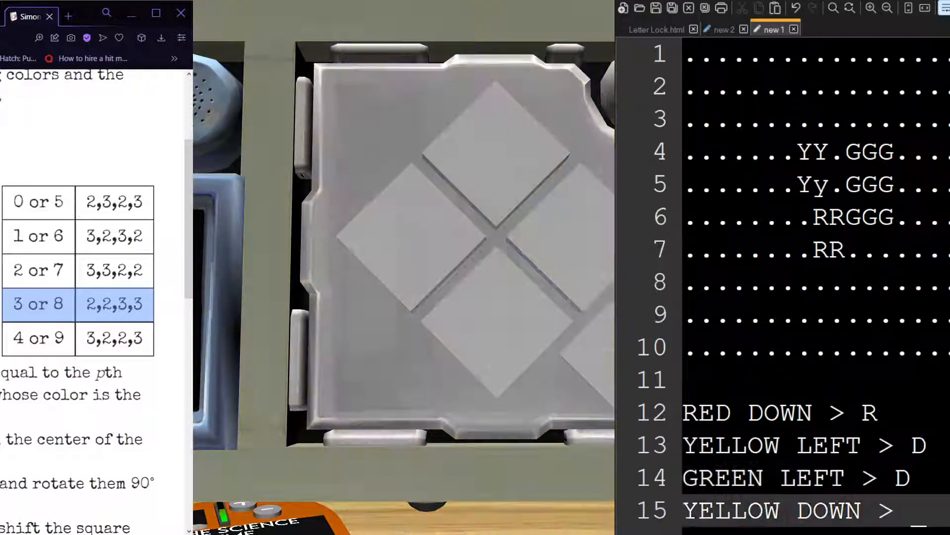
# Step: Complete the 'YELLOW DOWN >' note with the converted direction R
pyautogui.write('R')
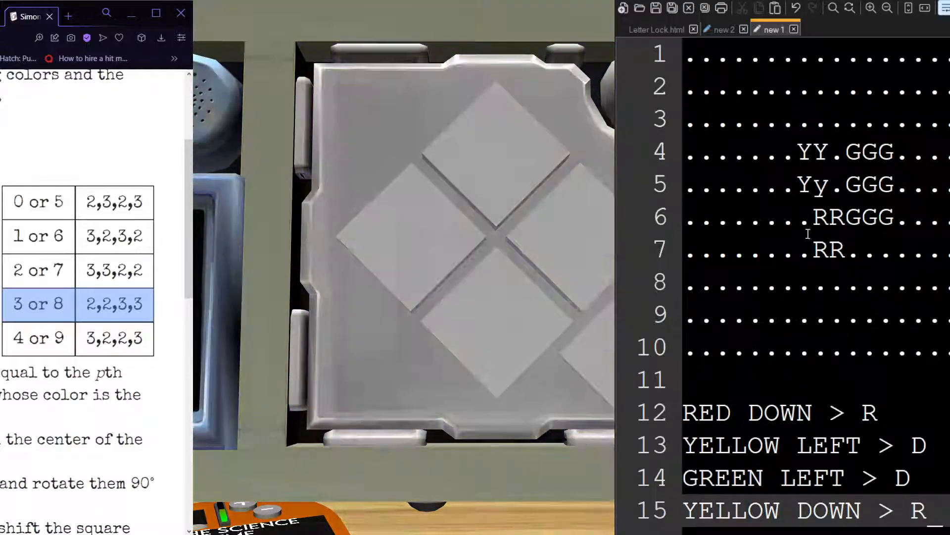